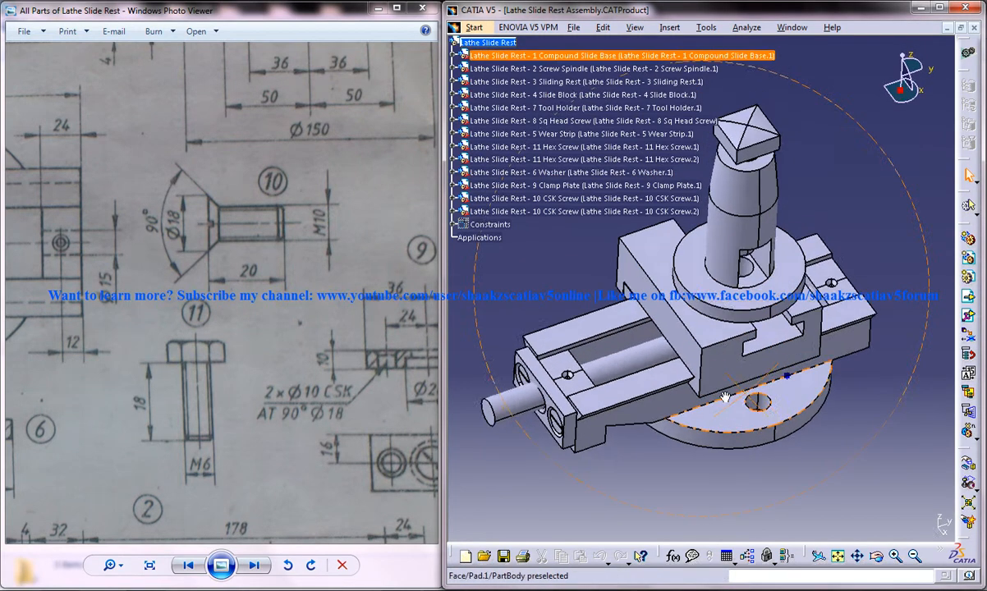
Switch from the Lathe Slide Rest assembly window to the finished 10 CSK Screw part.
left_click(575, 94)
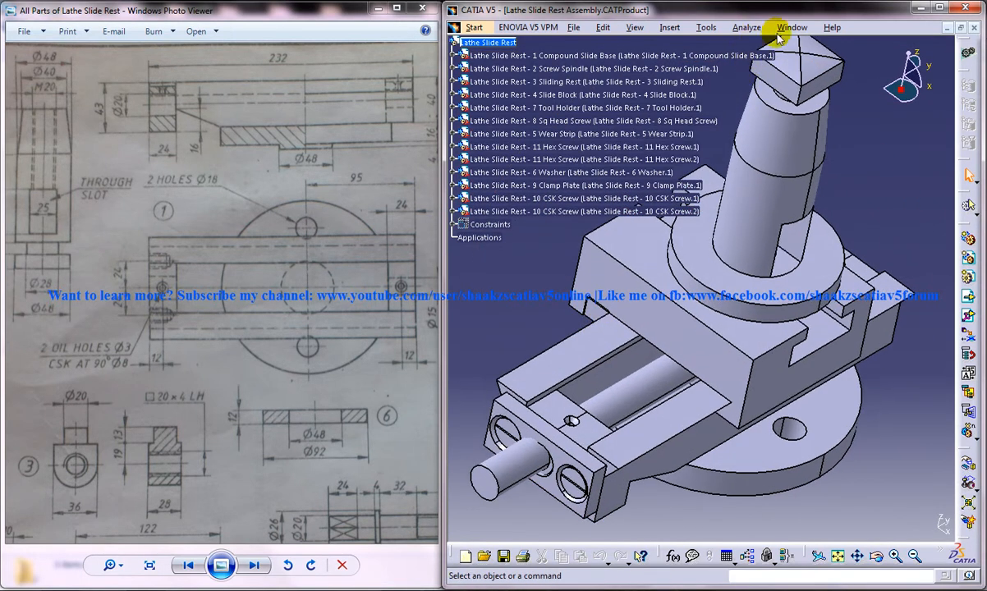
left_click(792, 27)
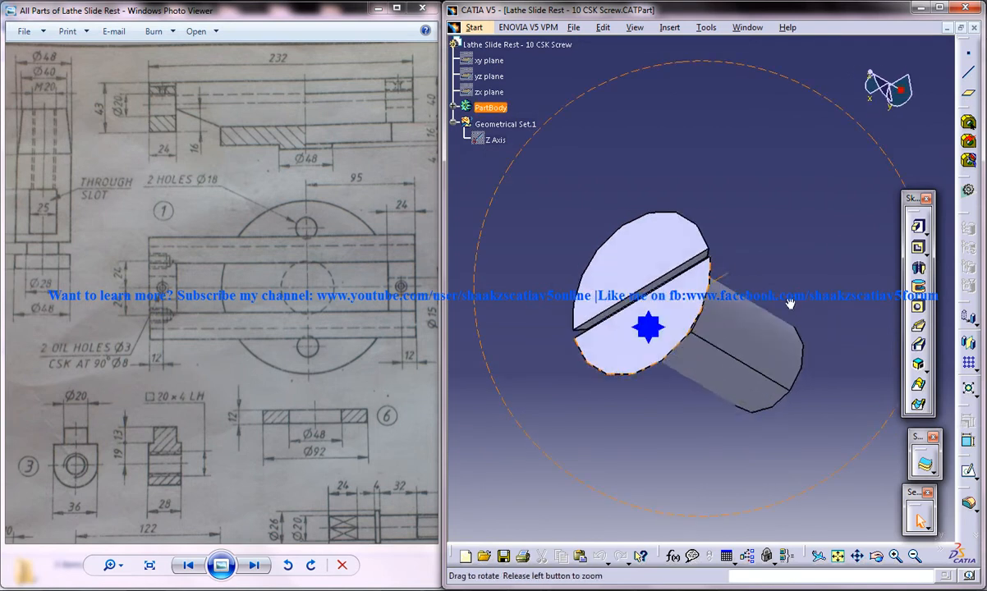
Back in the assembly, insert a new part named 'Lathe Slide Rest - 10 CSK Screw'.
left_click(707, 27)
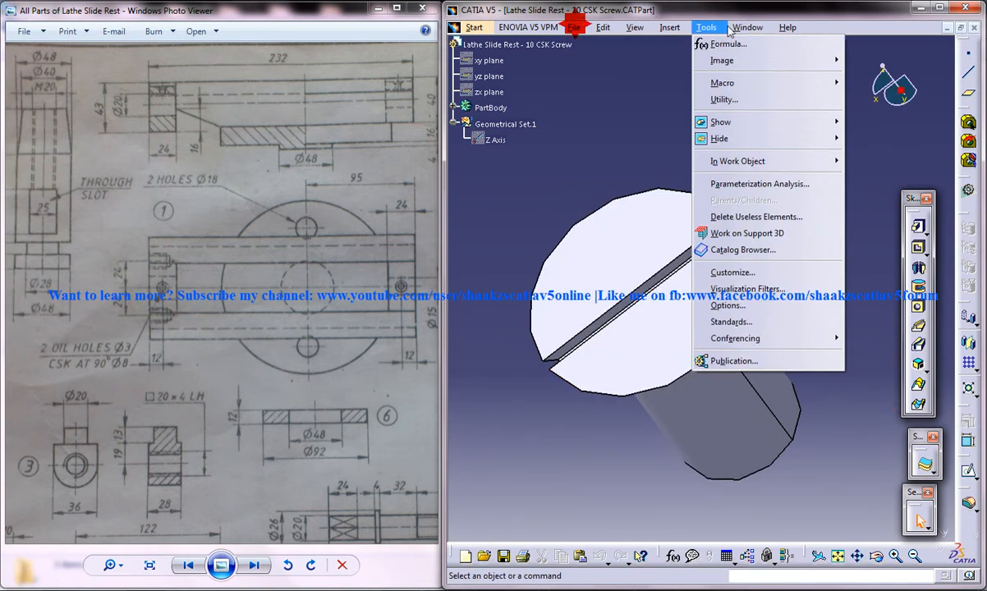
left_click(470, 27)
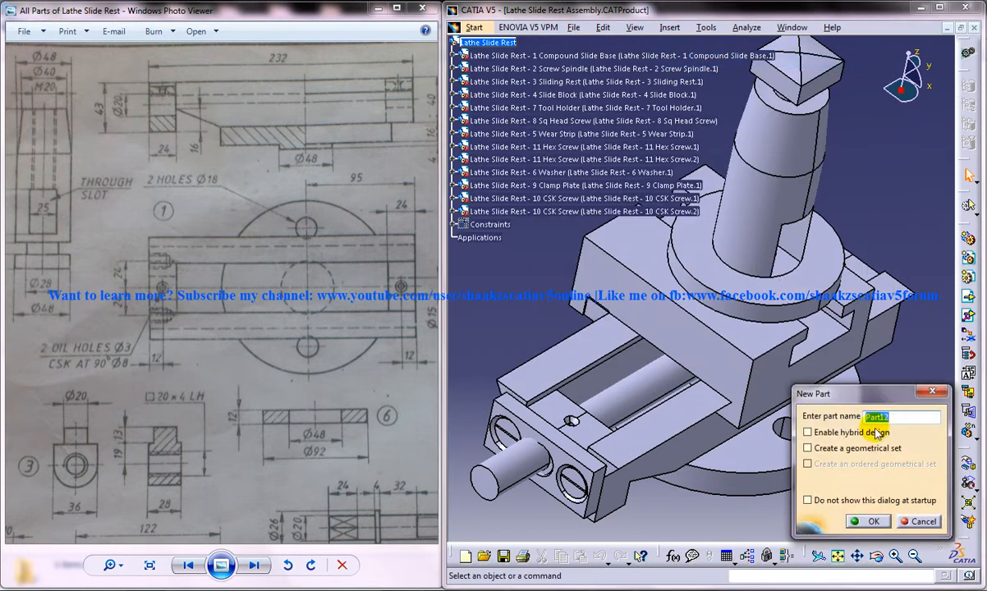
type("L")
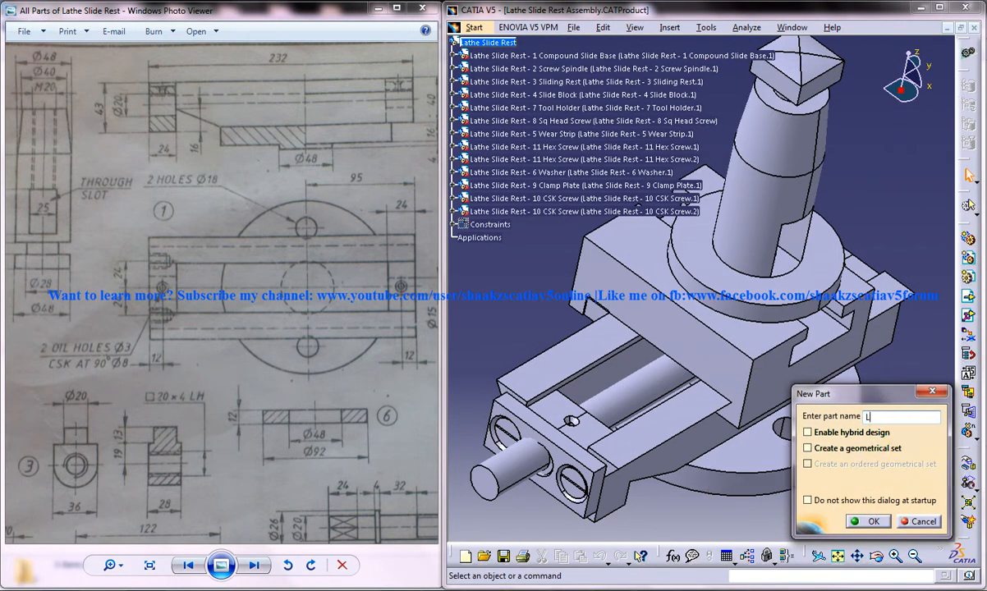
type("athe Slide")
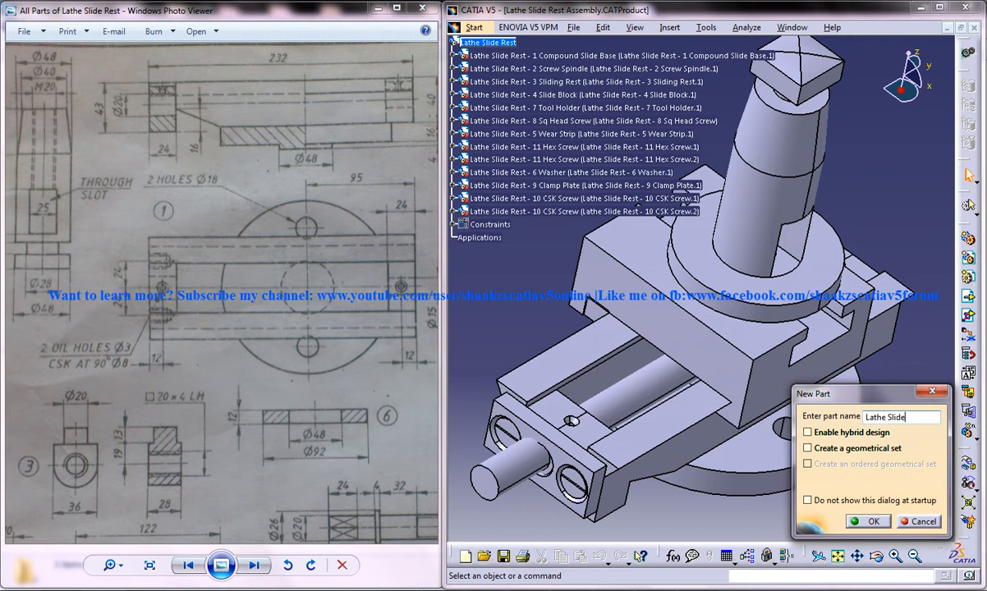
type("Rest")
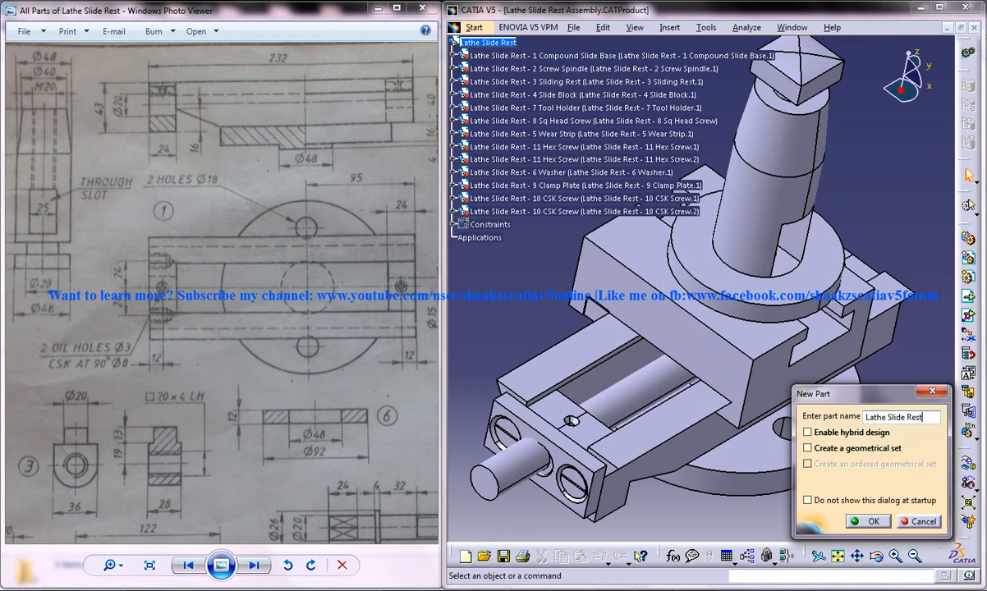
type("-")
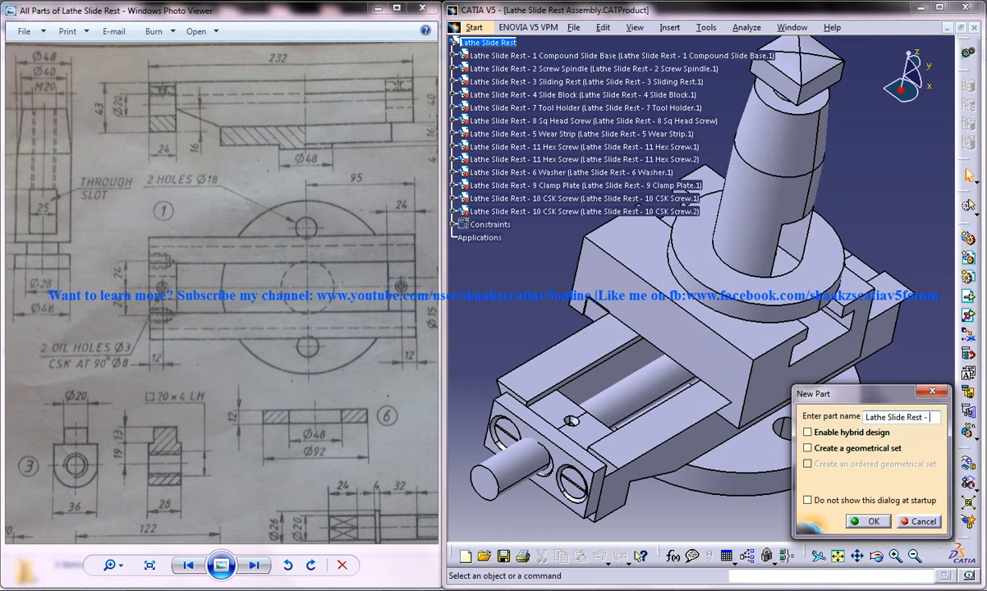
type("10 CSK Sc")
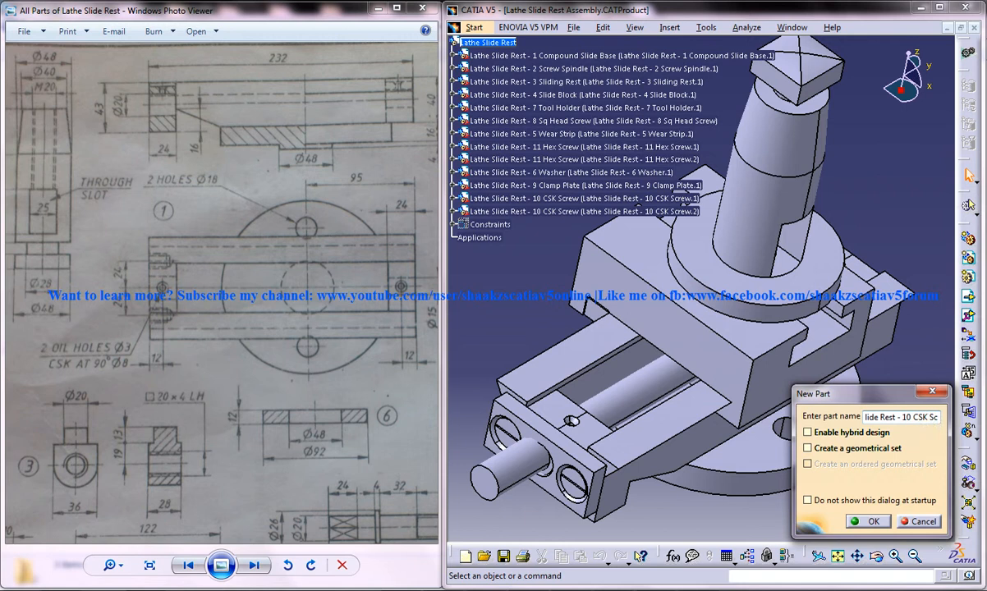
Create the new part, then rotate the part 10 drawing upright in Photo Viewer.
left_click(868, 522)
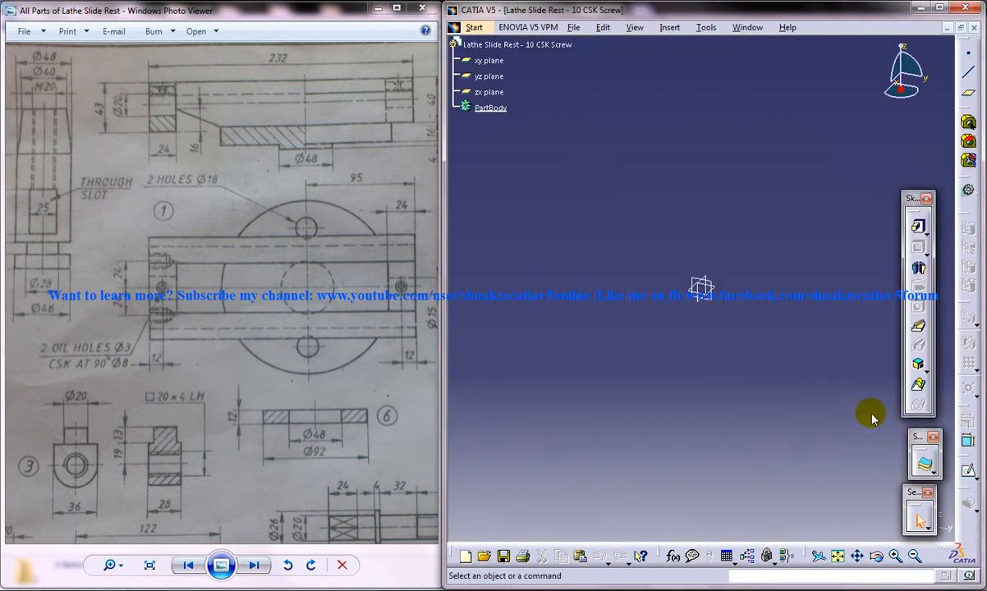
mouse_move(593, 294)
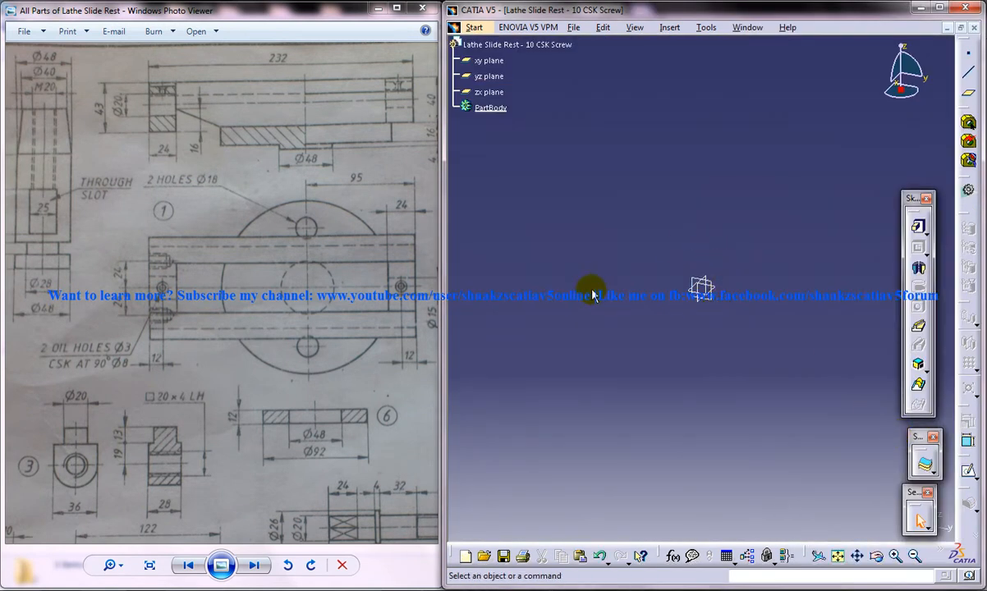
mouse_move(855, 288)
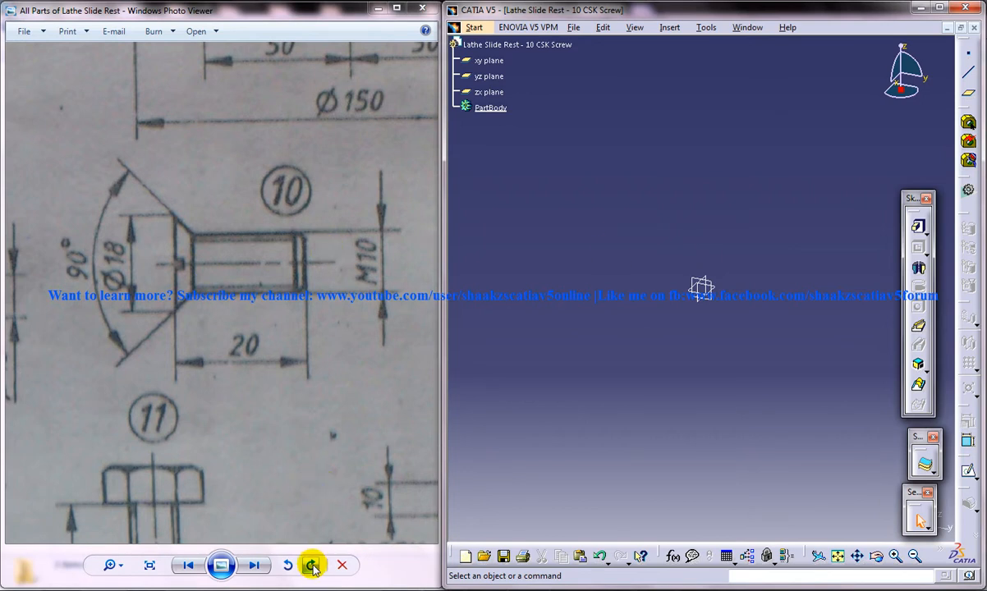
left_click(312, 565)
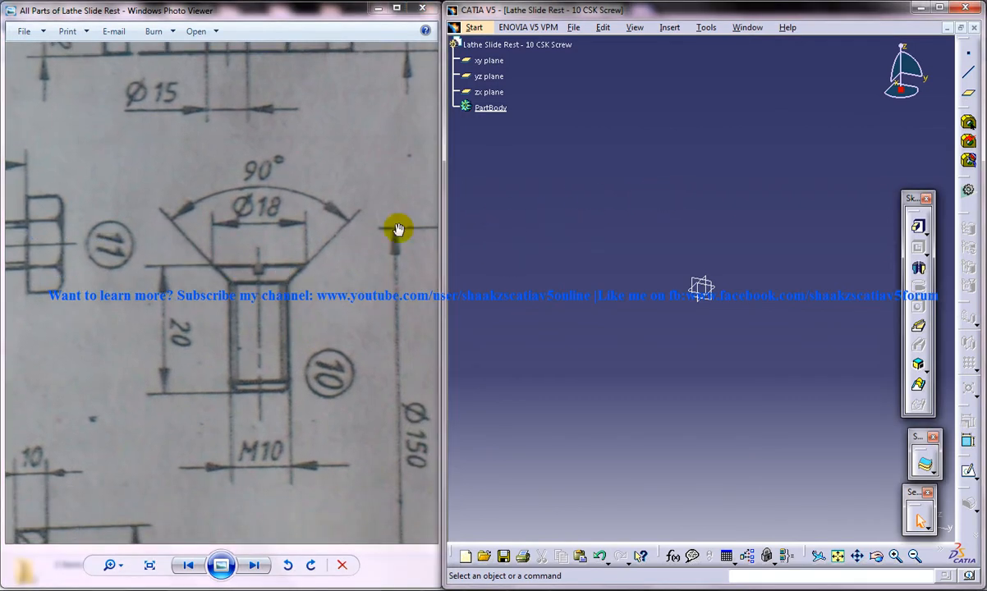
mouse_move(804, 273)
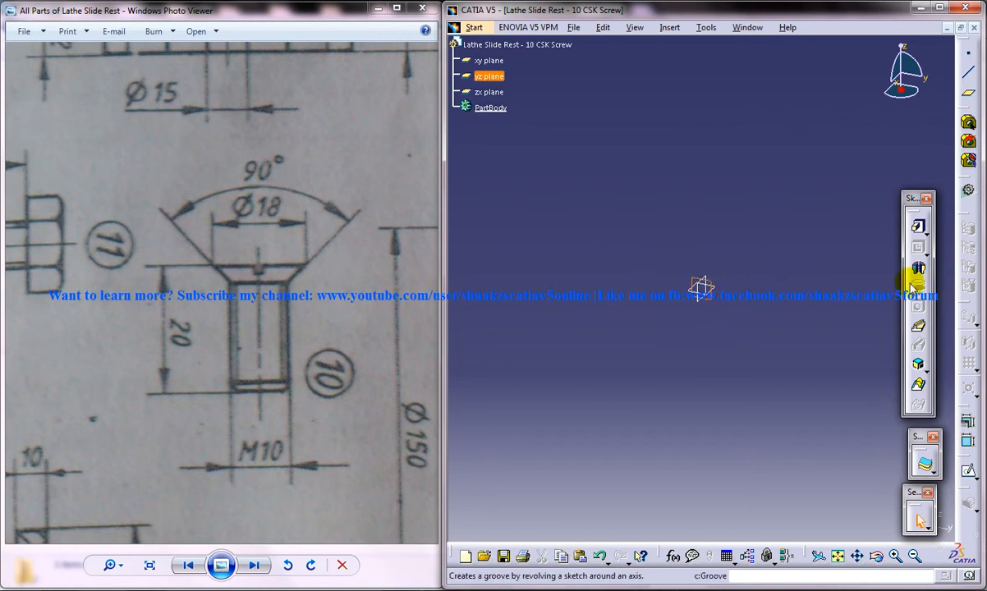
Sketch the screw's head-and-shank half-profile on the yz plane and constrain the taper.
left_click(913, 283)
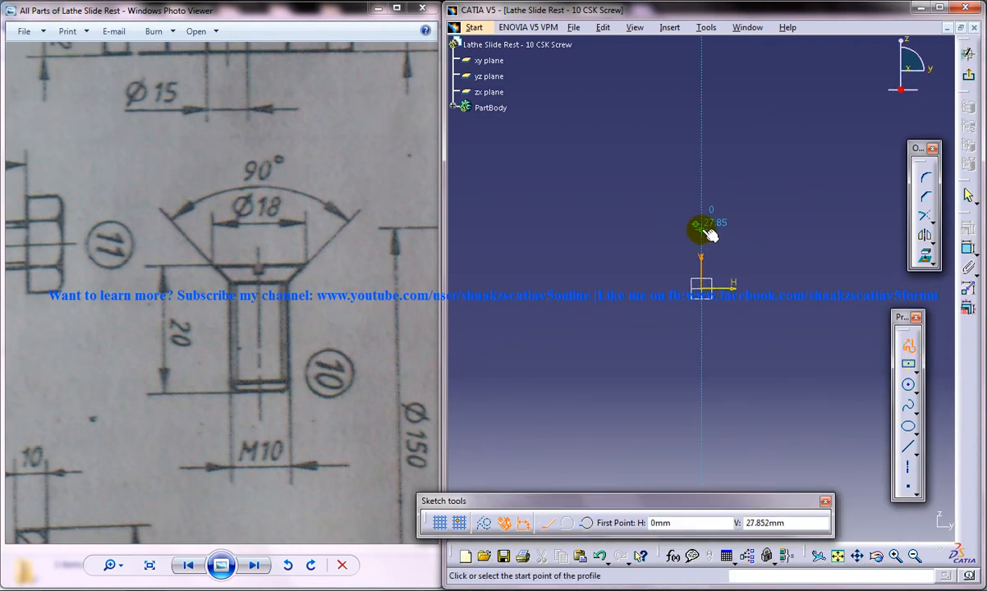
left_click(702, 230)
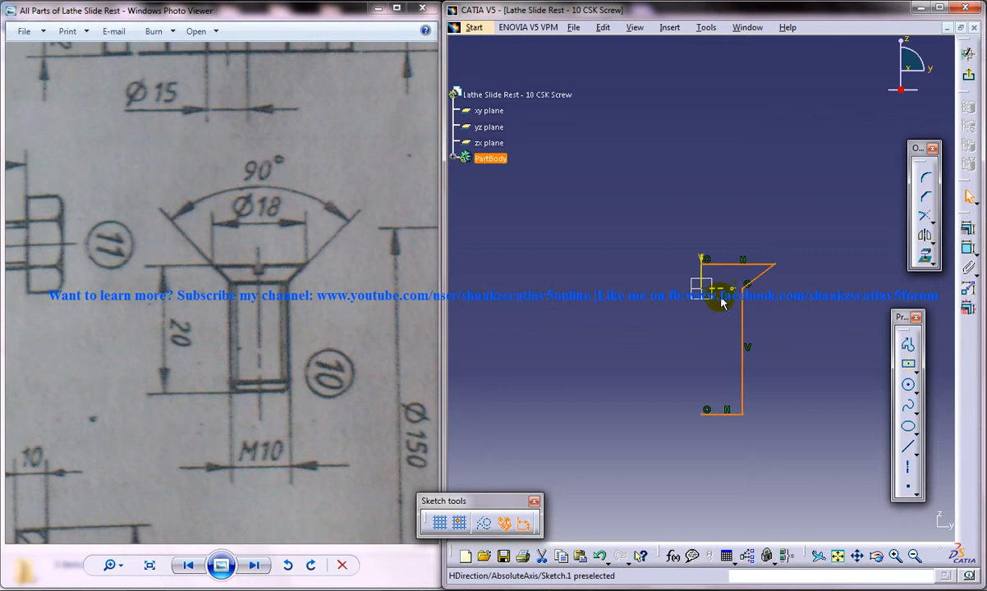
left_click(710, 289)
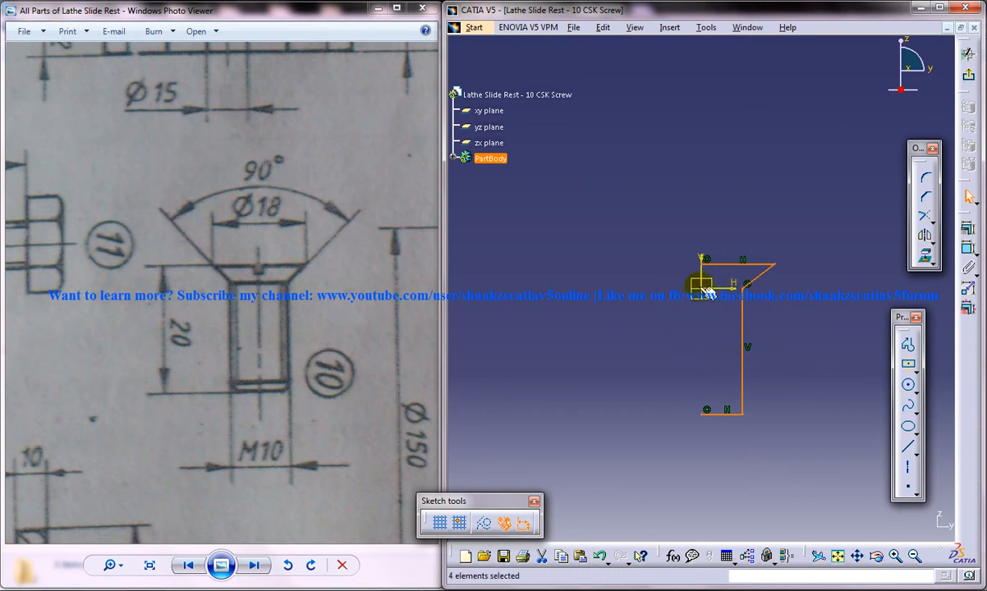
mouse_move(707, 279)
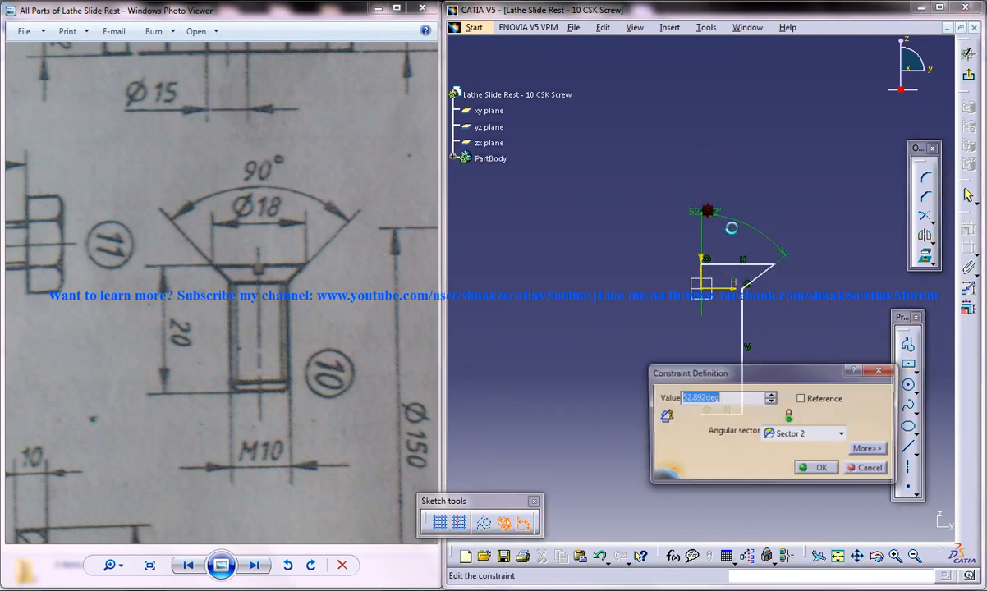
Set the head taper to 45° and the head radius to 9 mm.
left_click(817, 467)
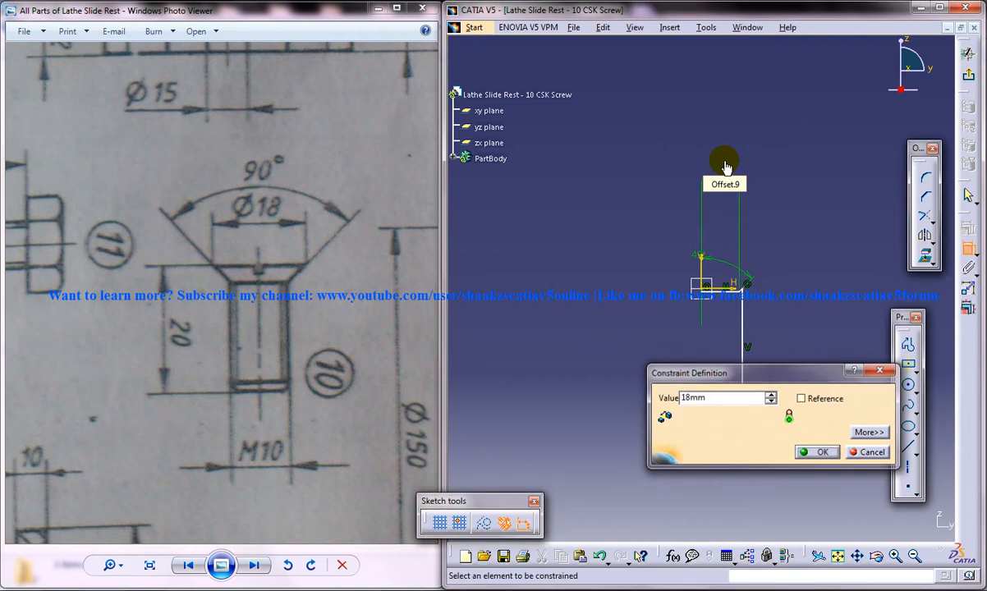
left_click(816, 452)
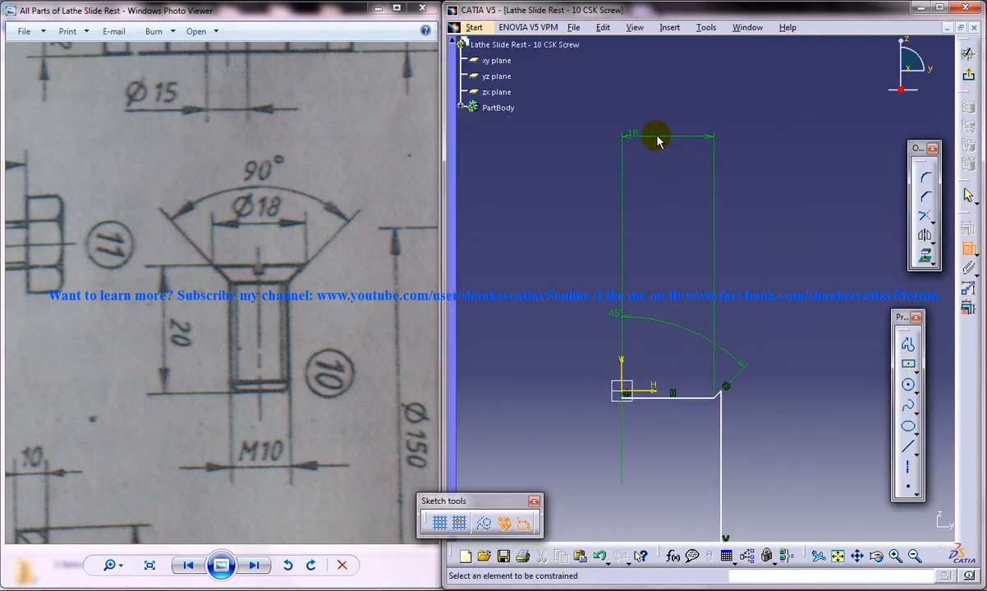
double_click(634, 134)
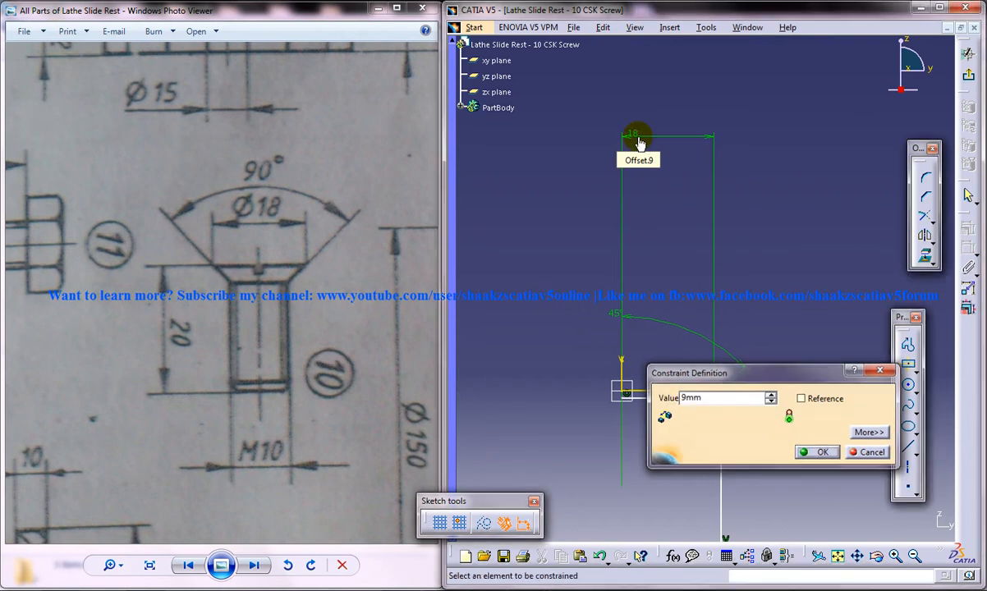
left_click(816, 452)
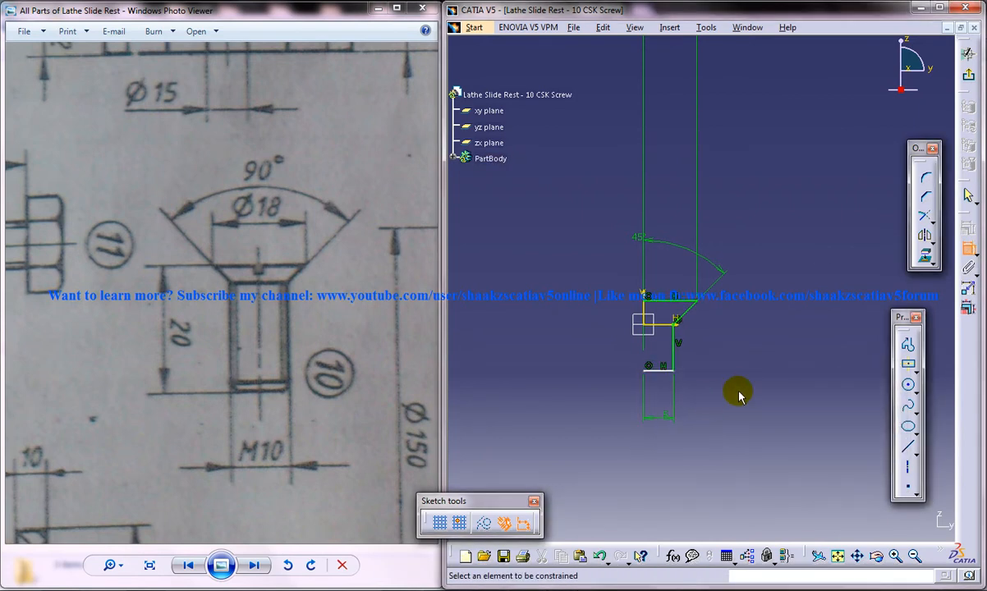
Constrain the shank to 20 mm and draw the closing axis line.
left_click(490, 159)
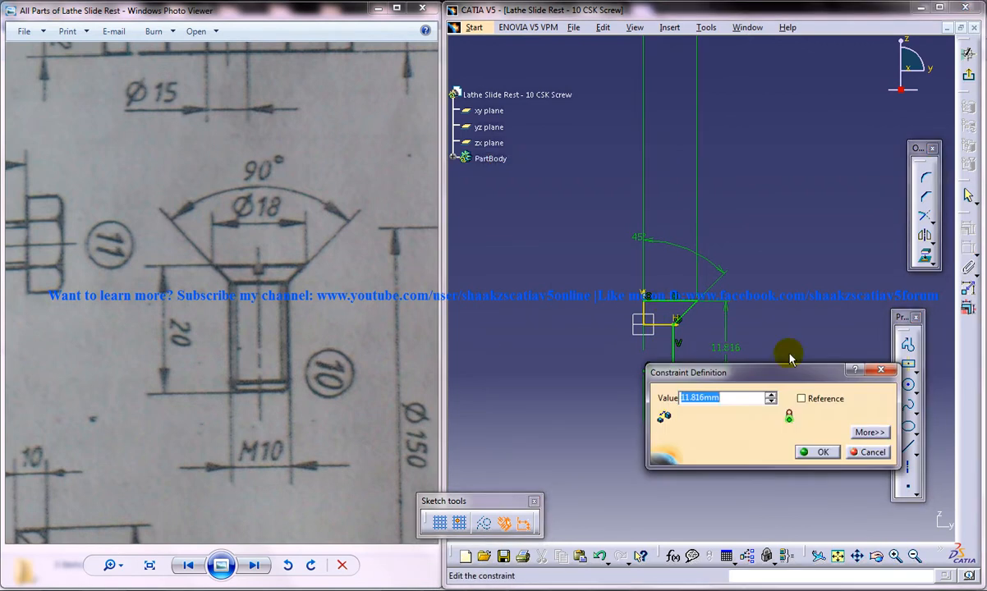
left_click(822, 452)
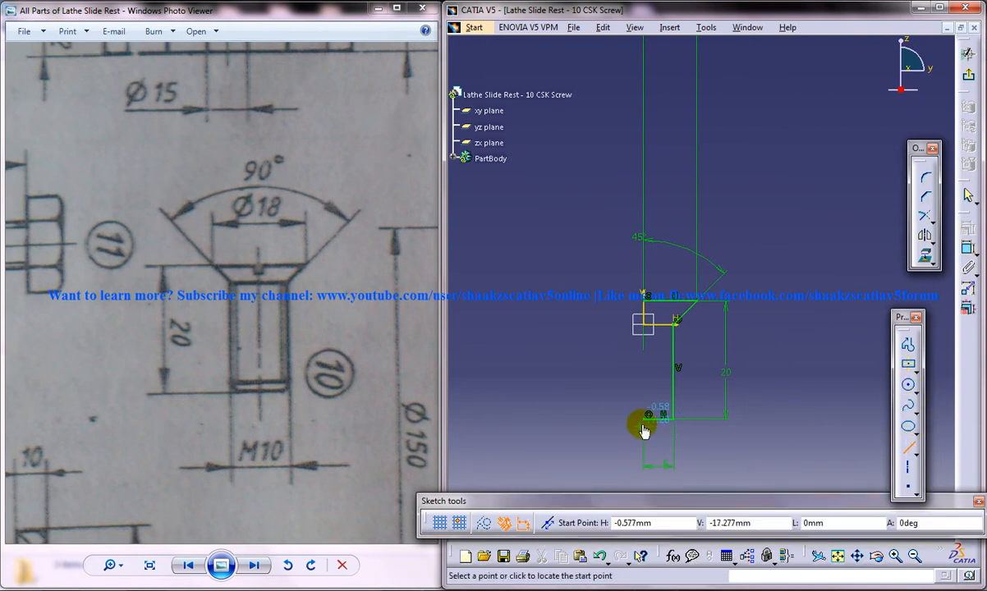
left_click(645, 304)
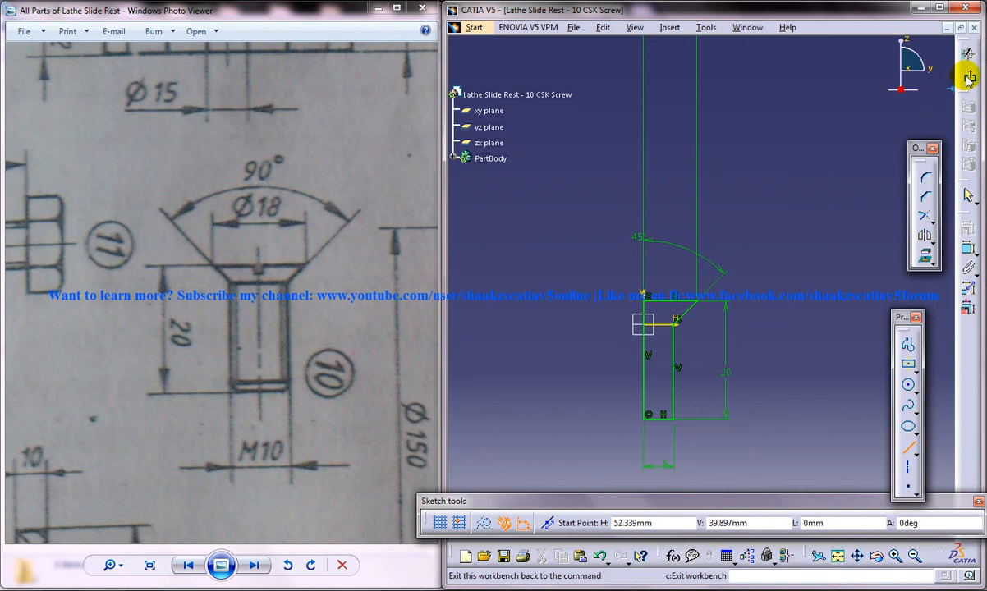
Exit the sketch and revolve Sketch.1 360° with Shaft.
left_click(967, 70)
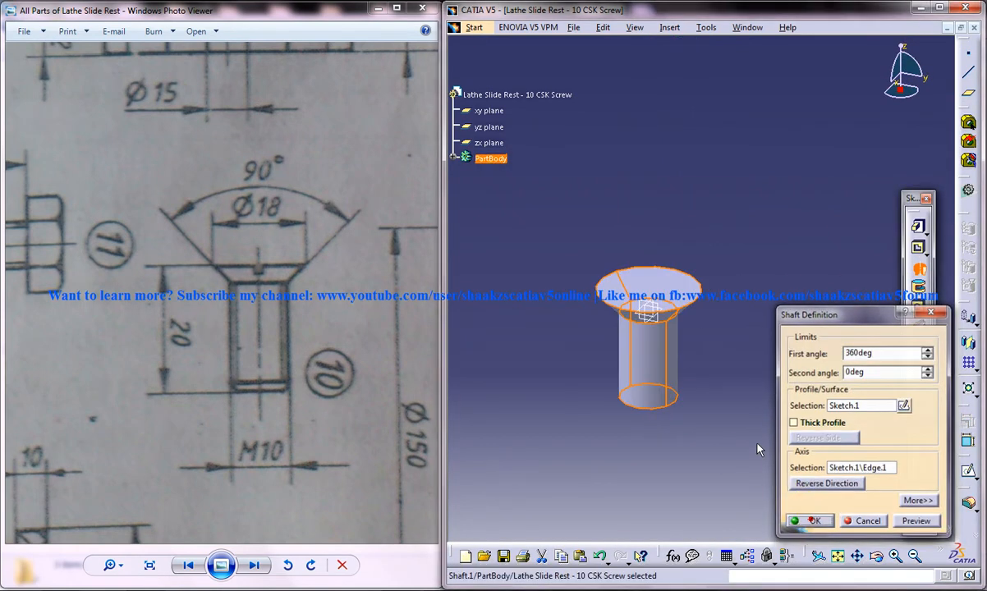
left_click(812, 520)
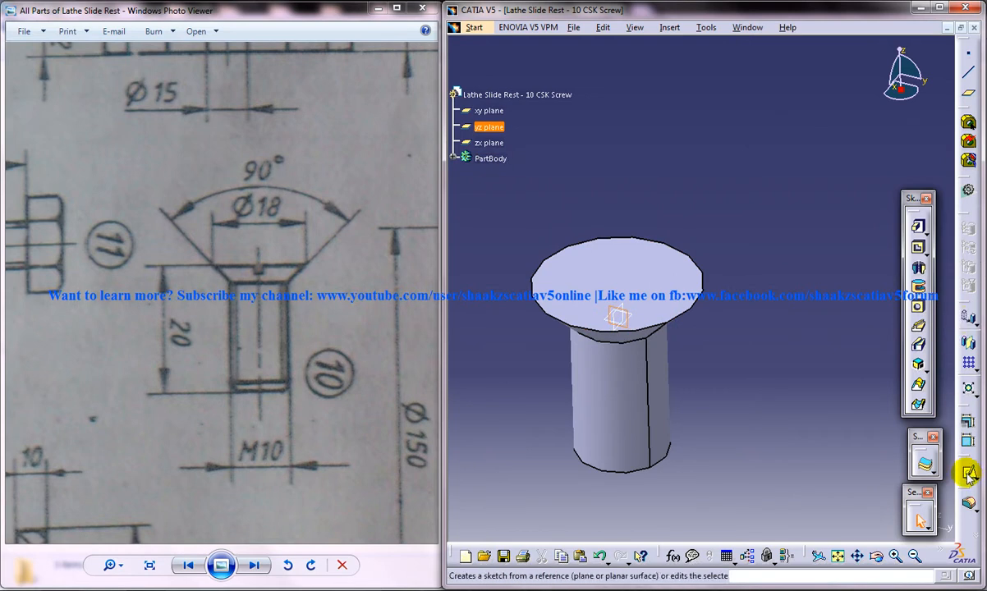
Sketch a 1 mm wide rectangle on the yz plane and pocket it across the head.
left_click(969, 472)
type("1")
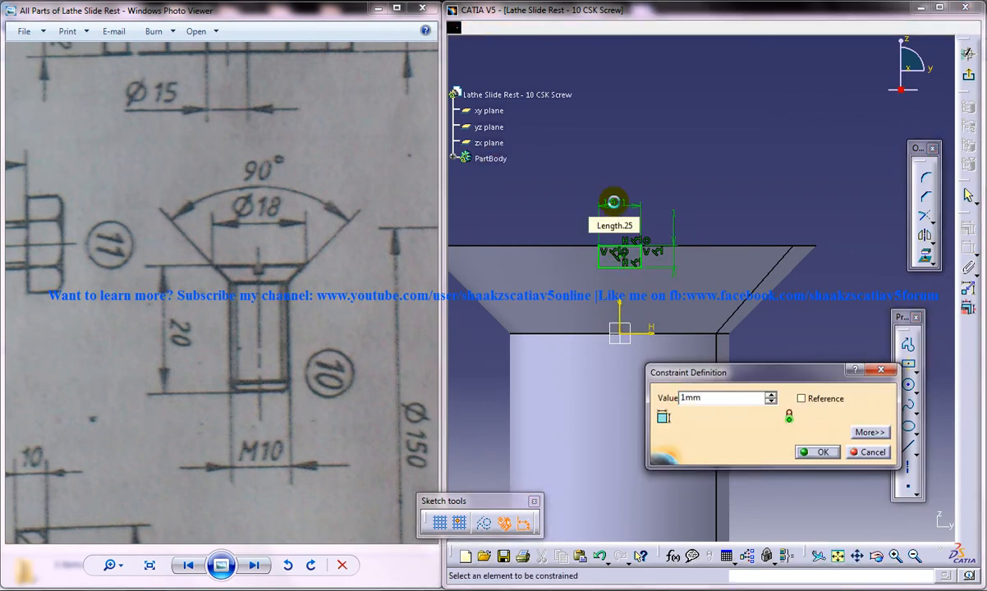
left_click(816, 453)
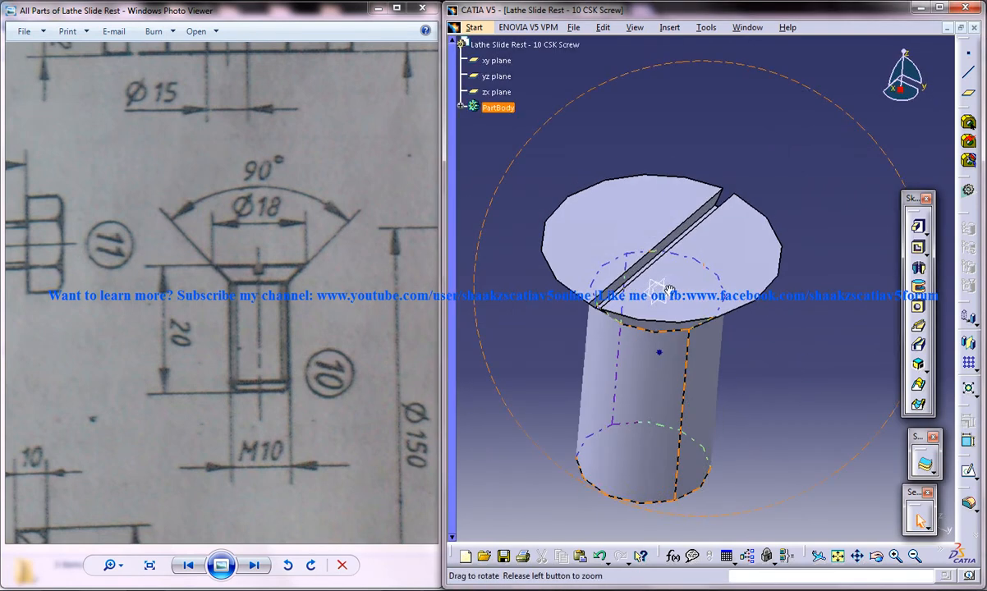
left_click_drag(659, 287, 644, 402)
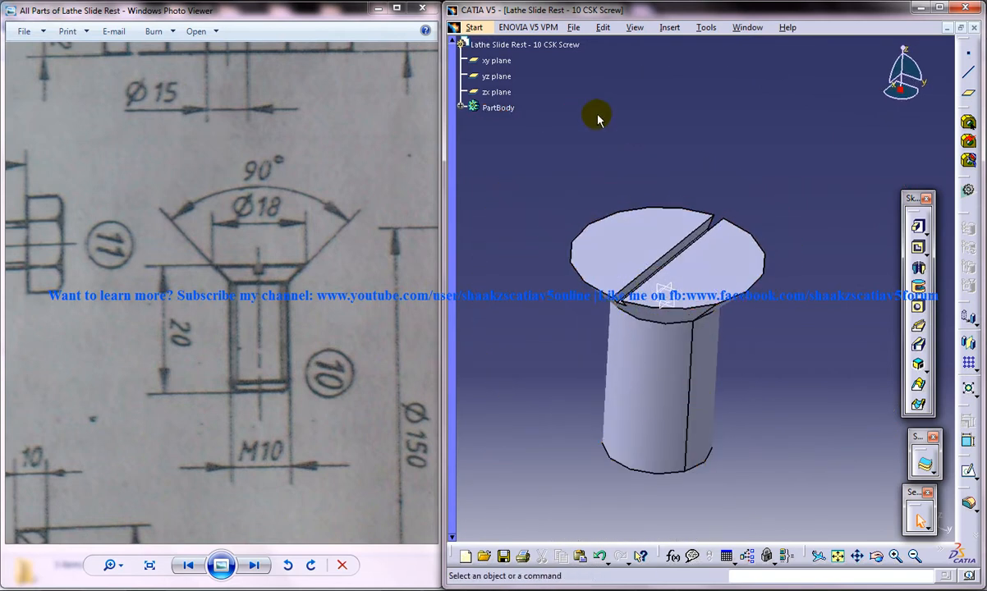
mouse_move(618, 138)
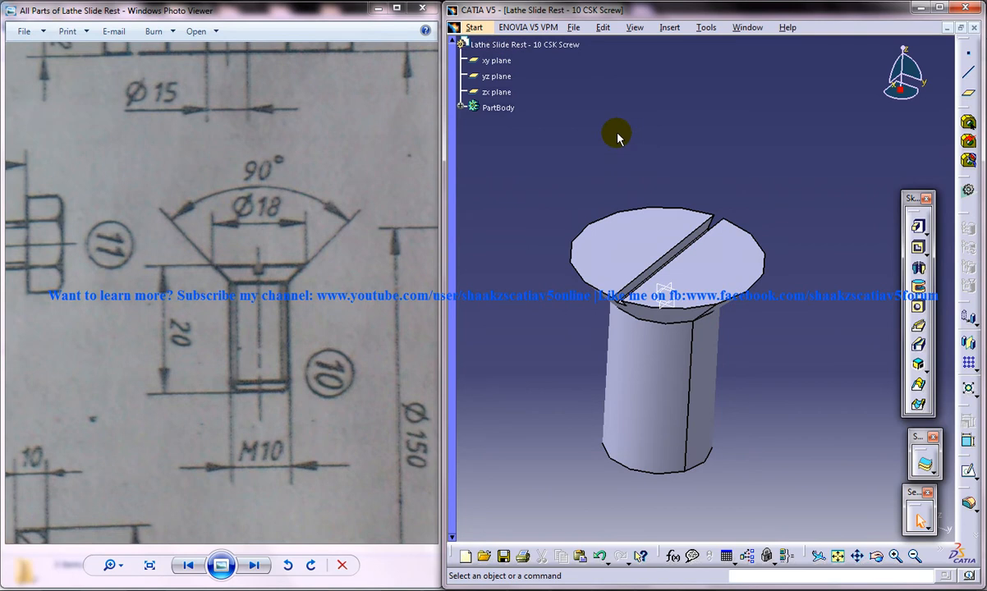
mouse_move(601, 119)
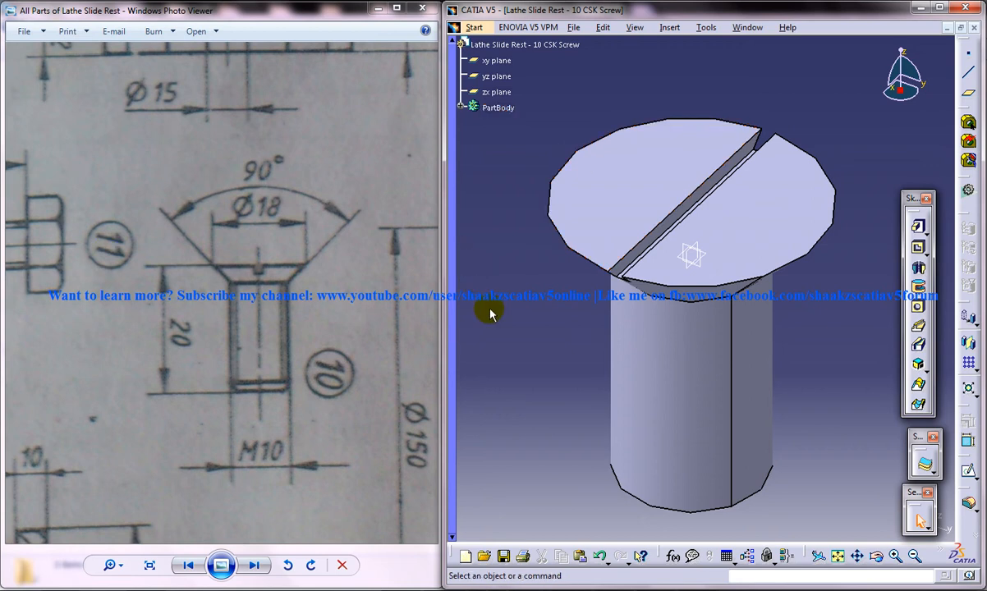
mouse_move(566, 343)
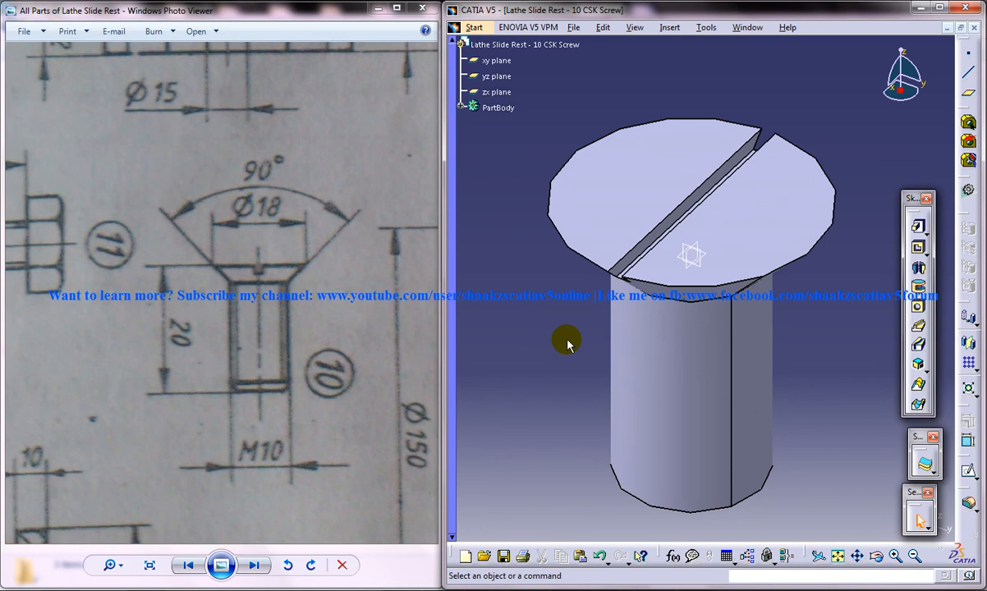